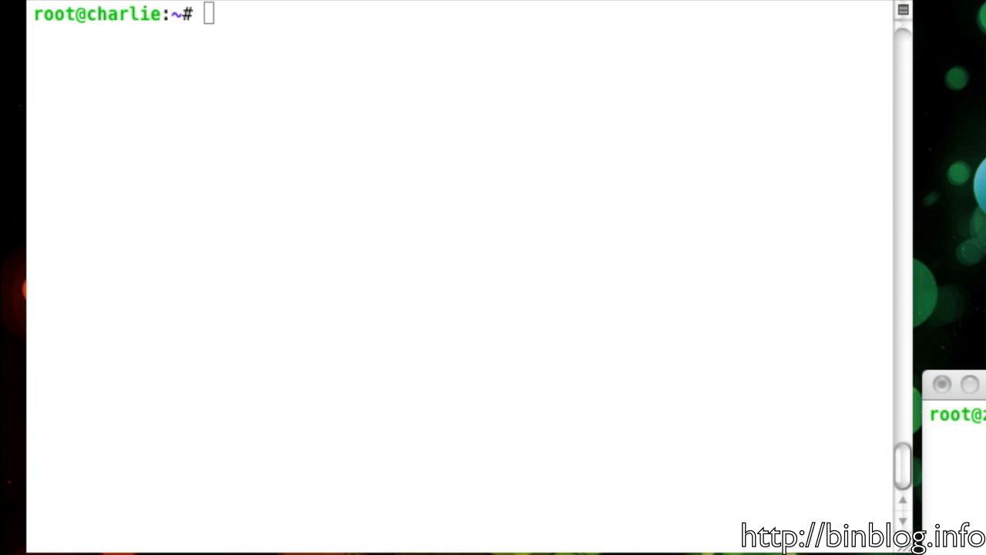
pyautogui.moveTo(407, 352)
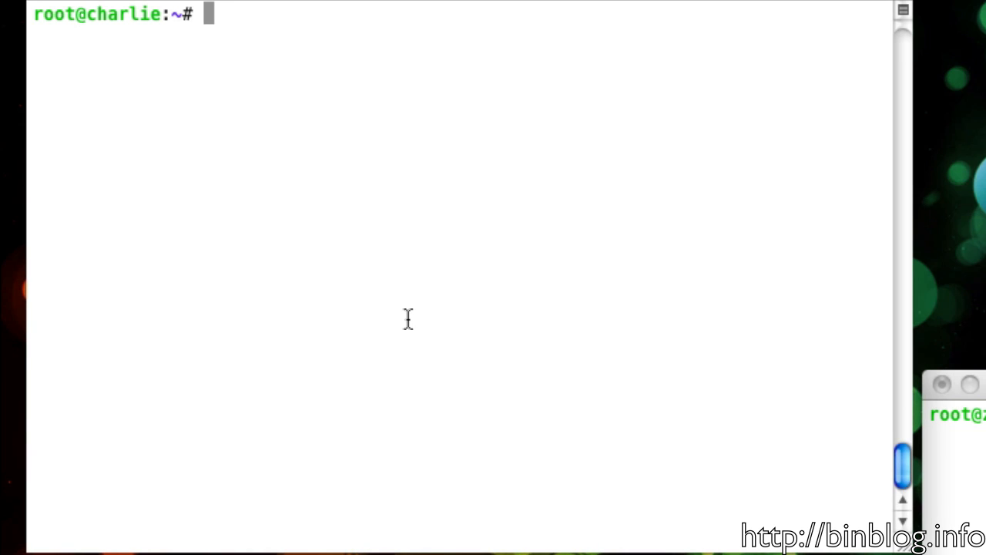
# - Run apt-get dist-upgrade, reaching the prompt listing 16 upgrades and 3 new kernel packages
pyautogui.write('apt-')
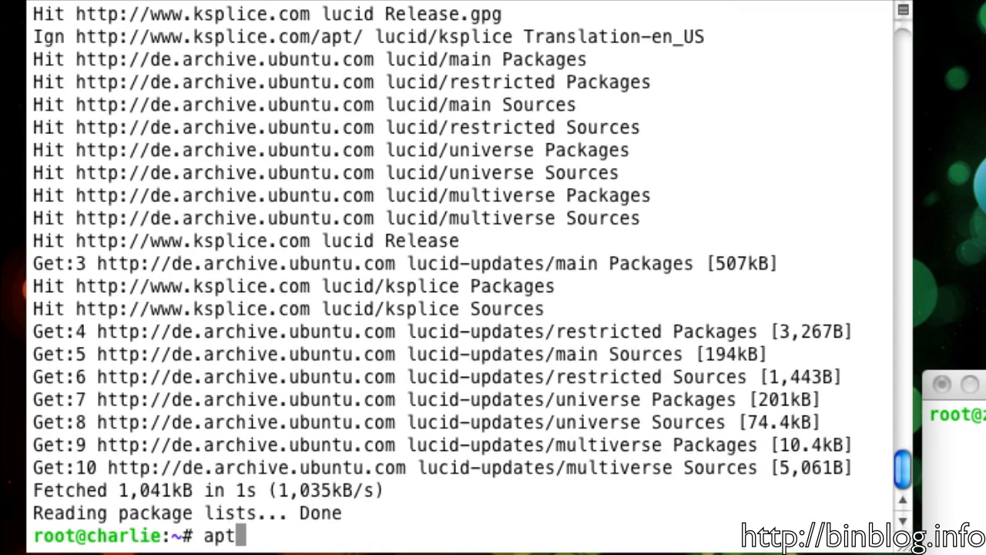
pyautogui.write('-get dist-upgrade')
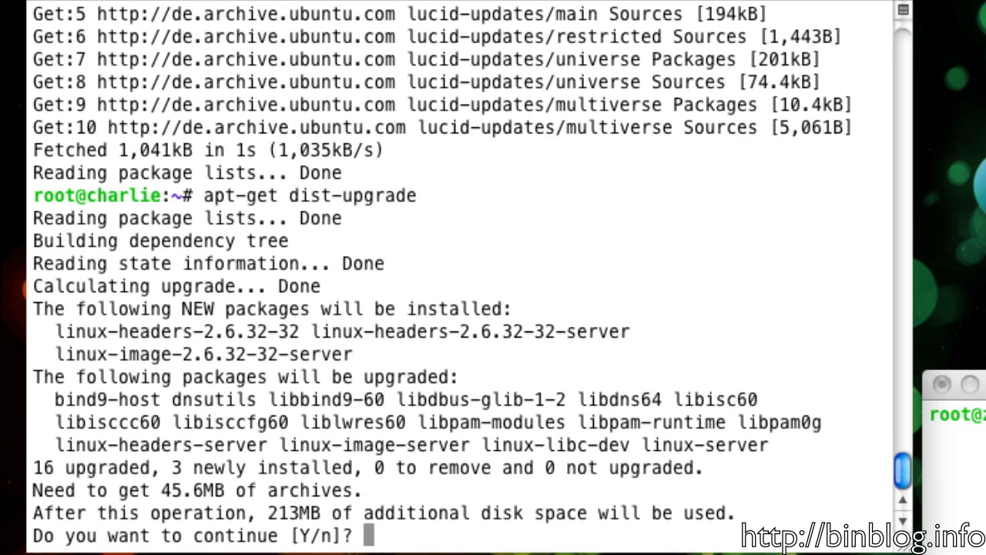
# - Confirm with Y, let the 2.6.32-32 kernel packages install, then check uname -sr (still 2.6.32-30-server)
pyautogui.write('Y')
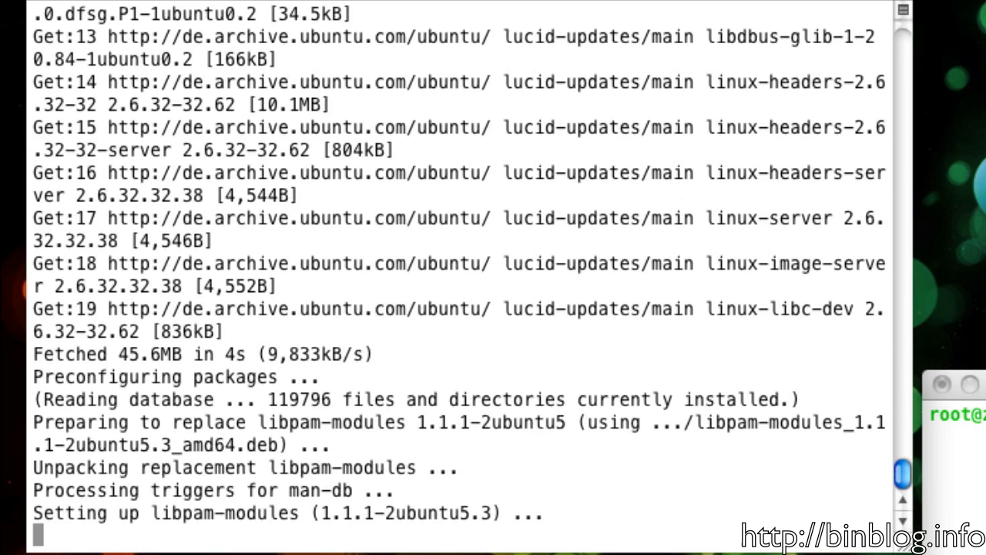
pyautogui.scroll(-3)
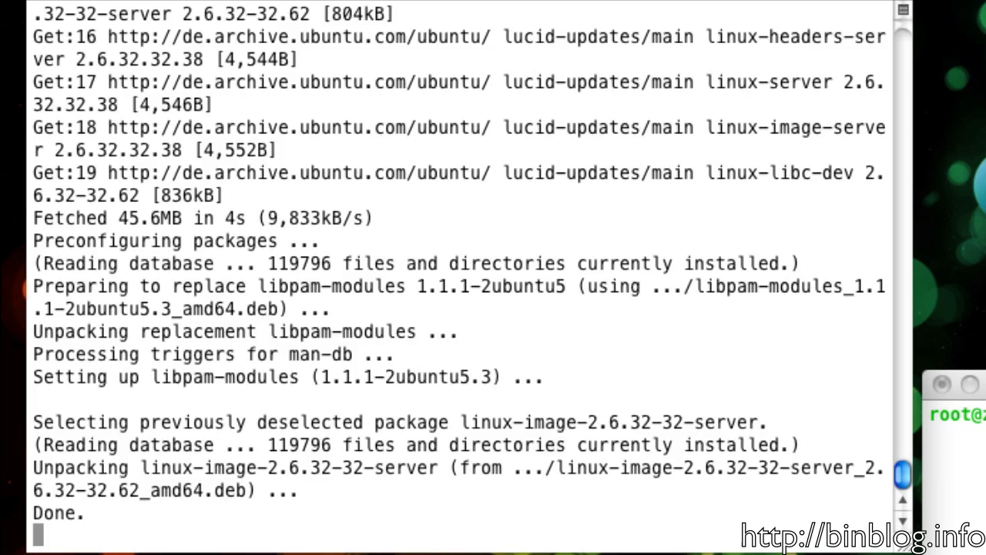
pyautogui.scroll(-3)
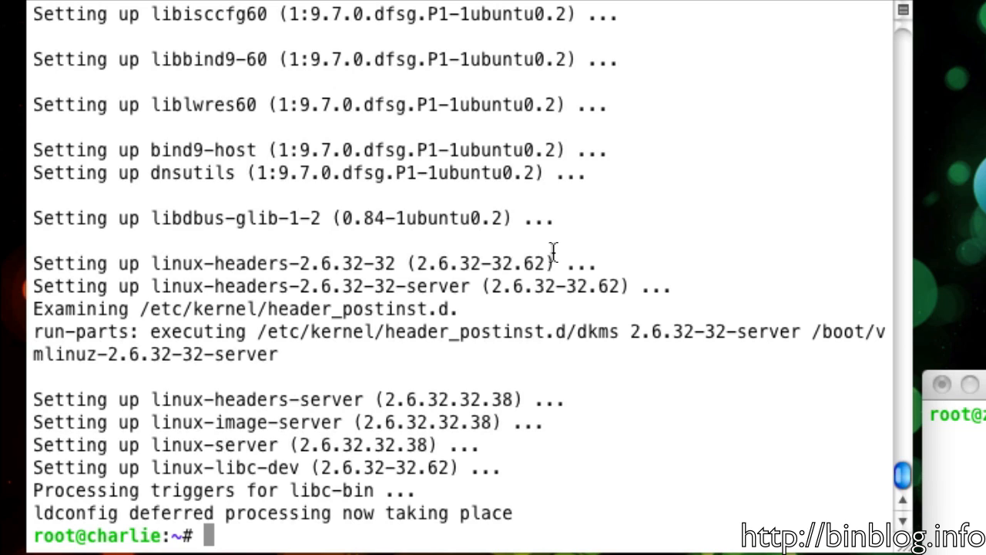
pyautogui.write('uname -sr')
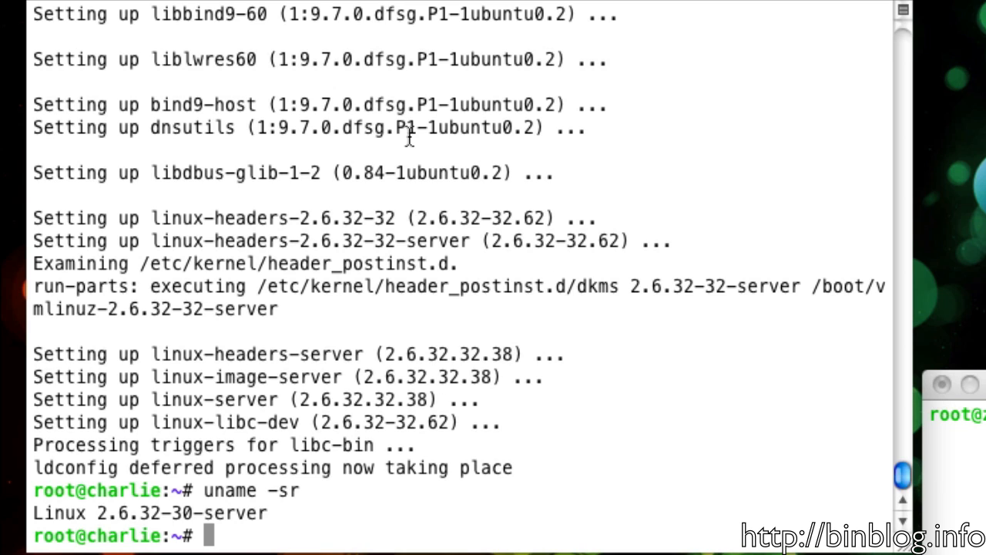
# - List installed Ksplice updates with uptrack-show and query uptrack-uname -sr (2.6.32-31-server)
pyautogui.write('uptrack-show')
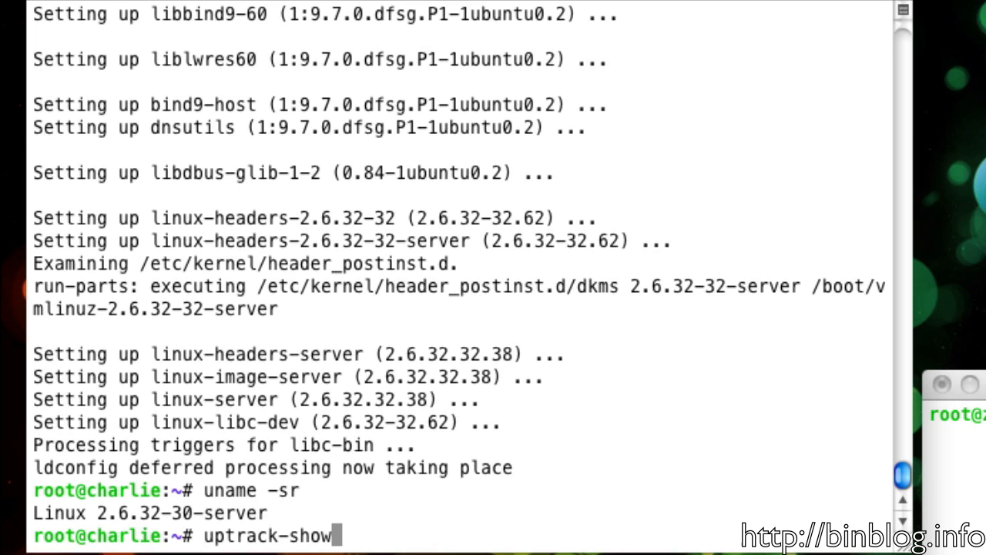
pyautogui.press('Return')
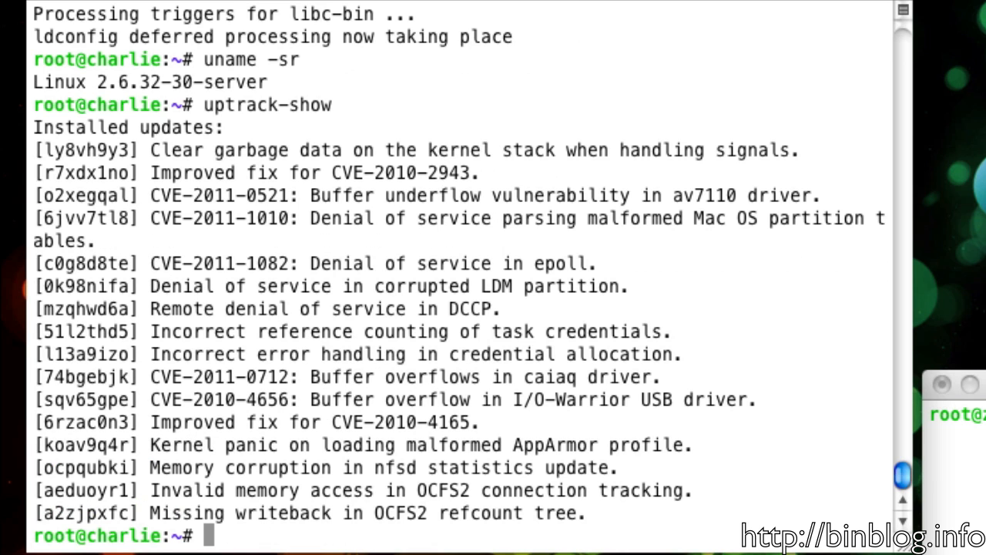
pyautogui.moveTo(152, 157)
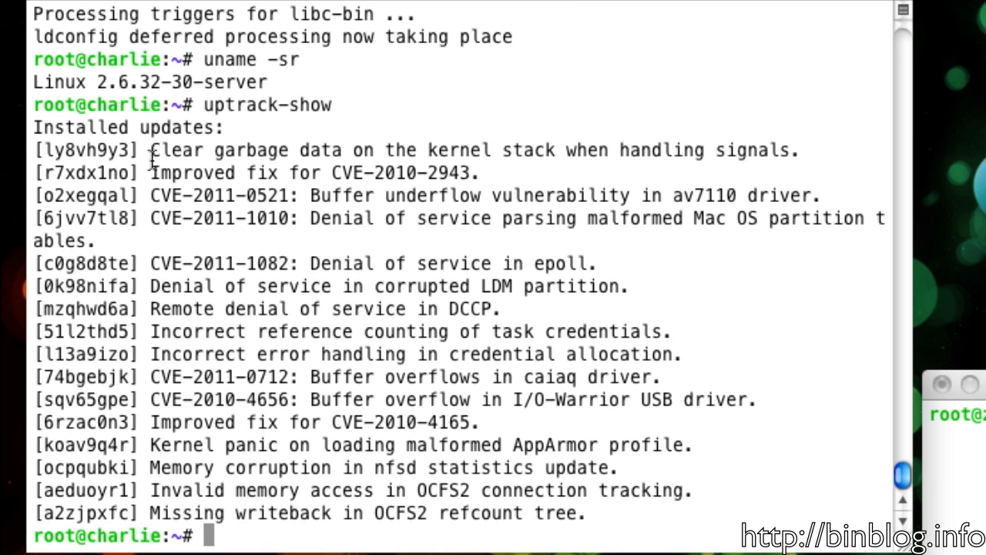
pyautogui.moveTo(219, 105)
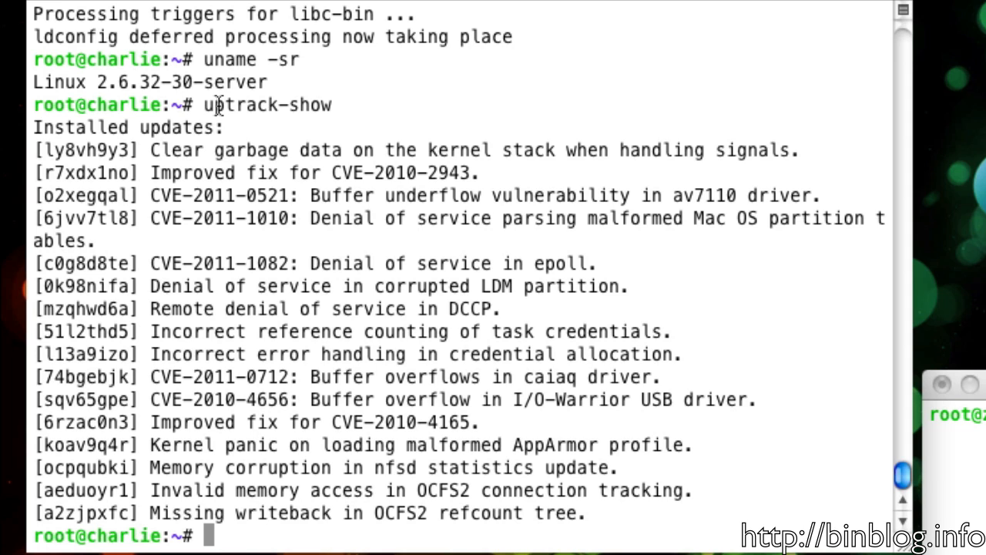
pyautogui.write('uptrack-uname -sr')
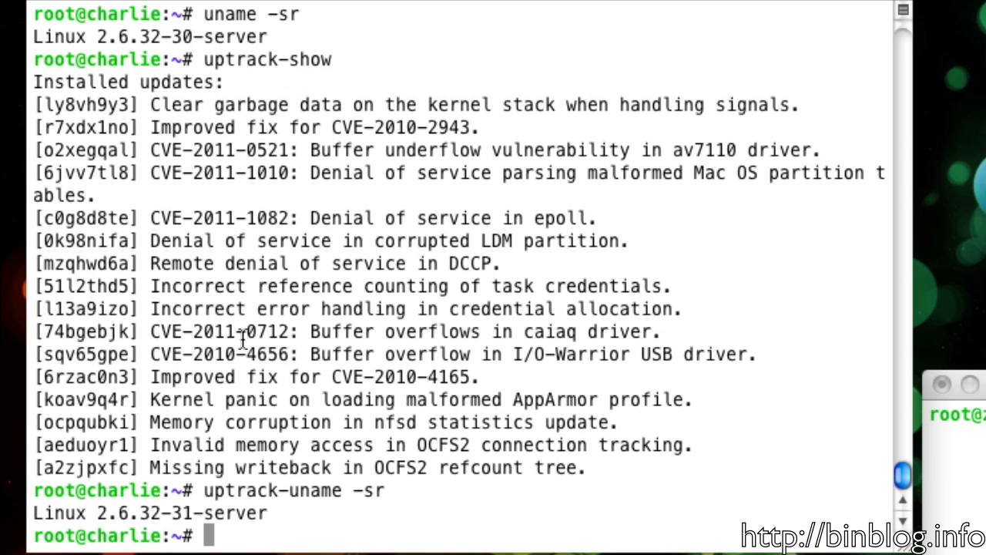
# - Run uptrack-upgrade and answer y to installing the listed kernel security patches
pyautogui.write('uptrack-upgrade')
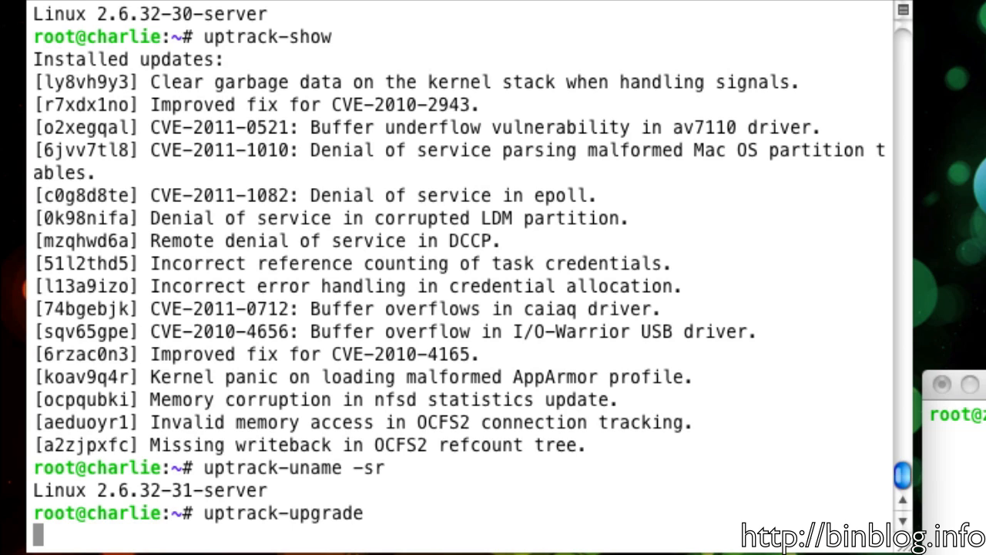
pyautogui.press('Return')
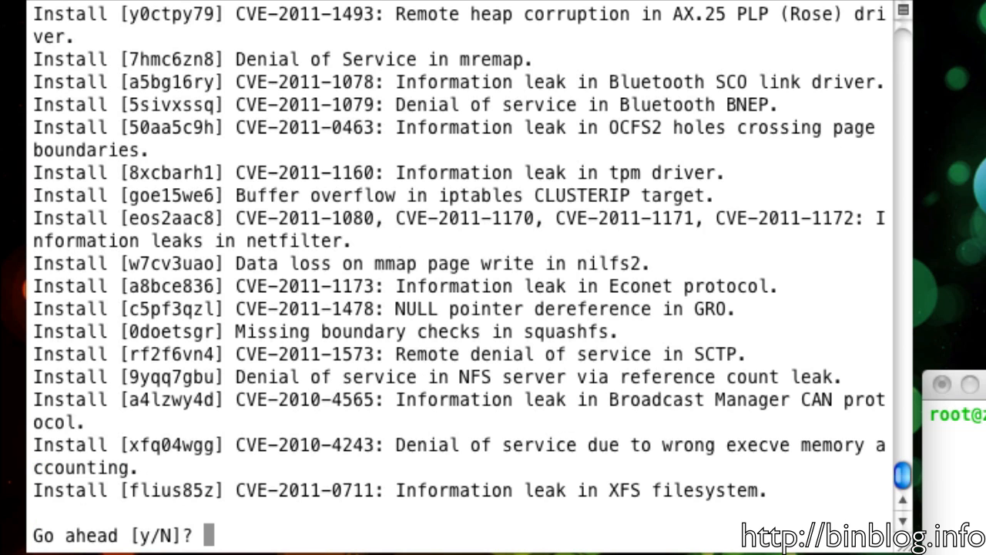
pyautogui.write('y')
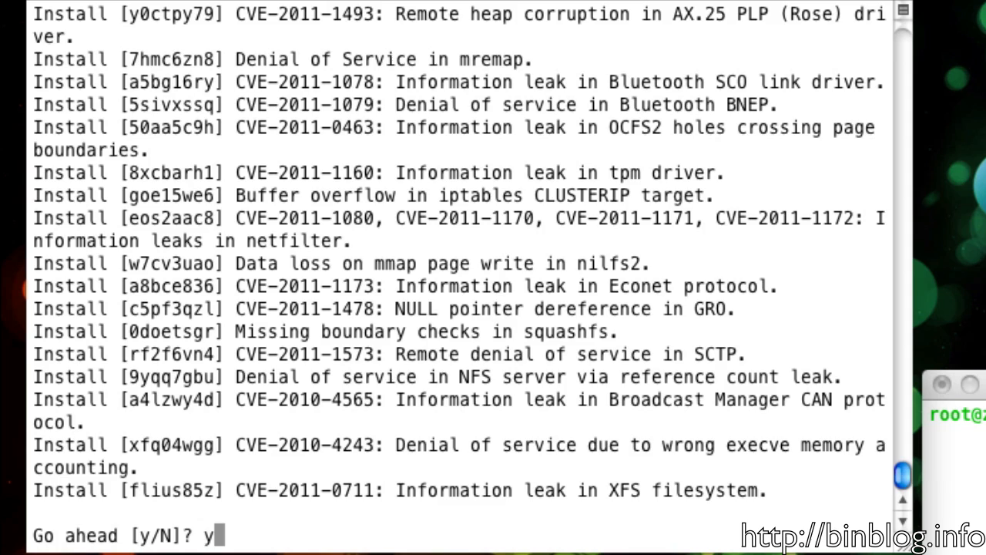
# - Confirm and let all Ksplice patches install, reaching effective kernel version 2.6.32-32.62
pyautogui.press('Return')
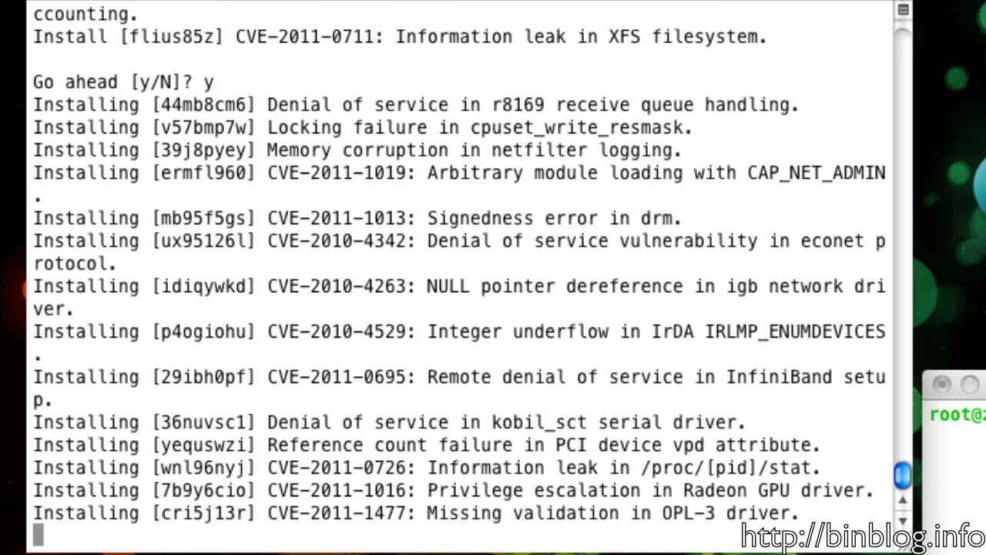
pyautogui.scroll(-3)
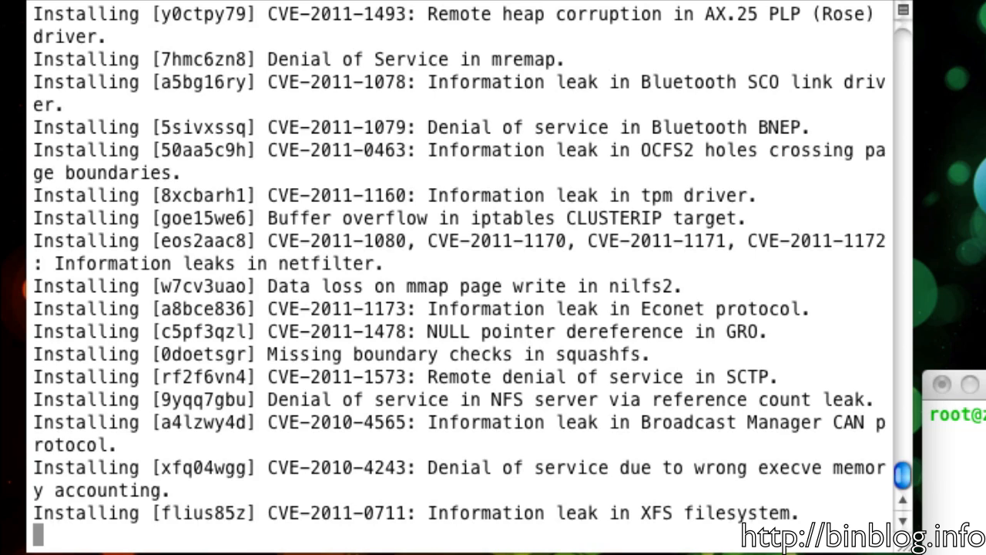
pyautogui.moveTo(286, 283)
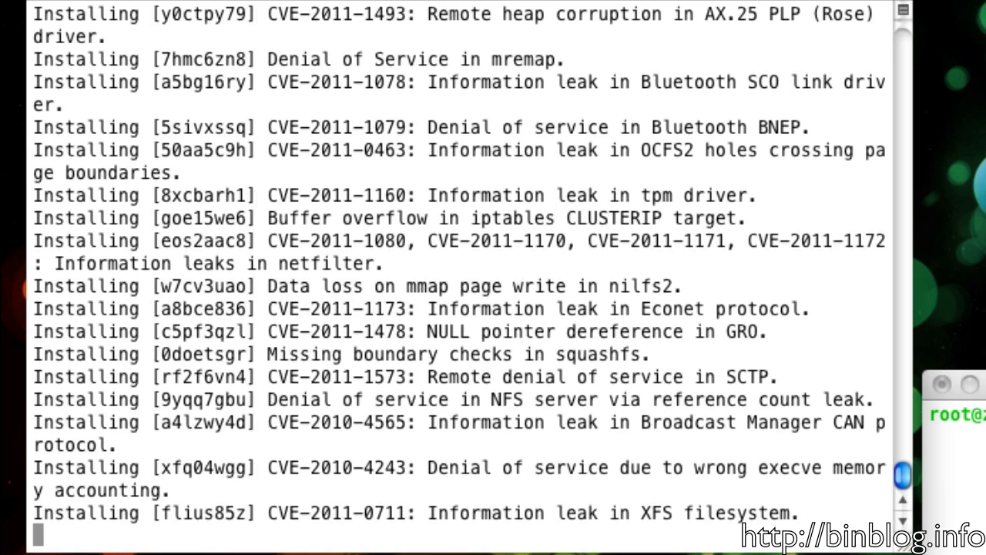
pyautogui.scroll(-3)
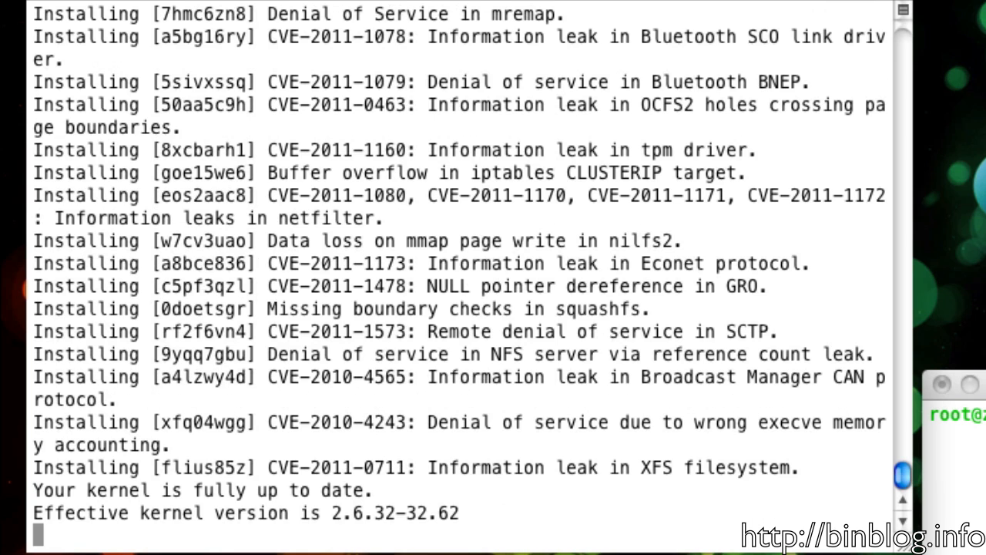